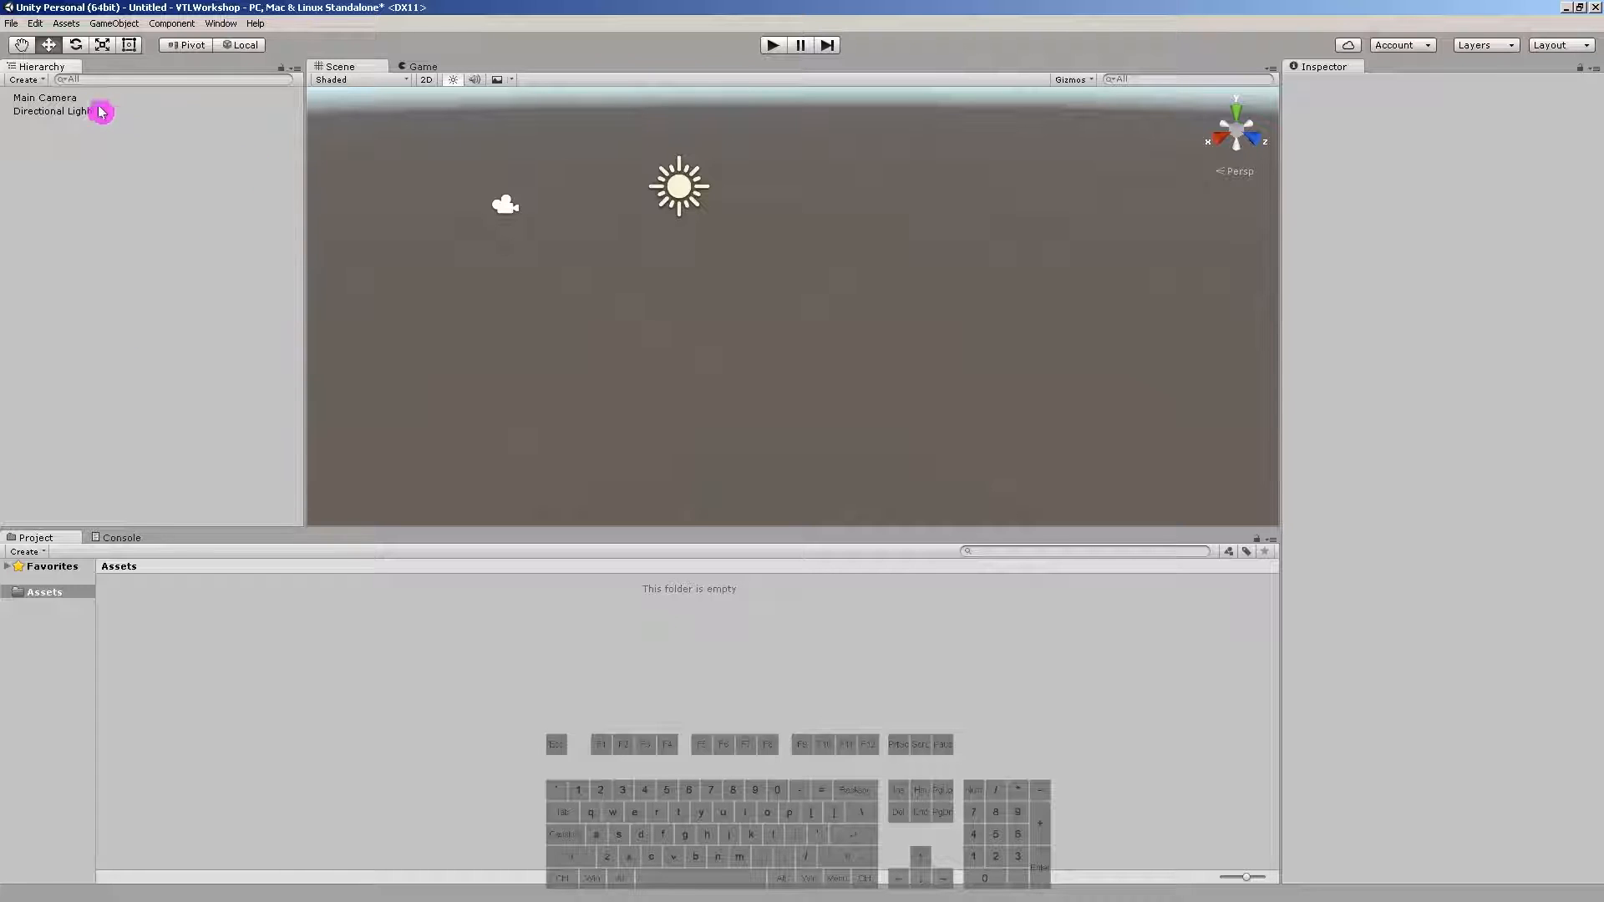
# Step: Inspect the Directional Light's components, then Main Camera's components in the Inspector
pyautogui.click(50, 110)
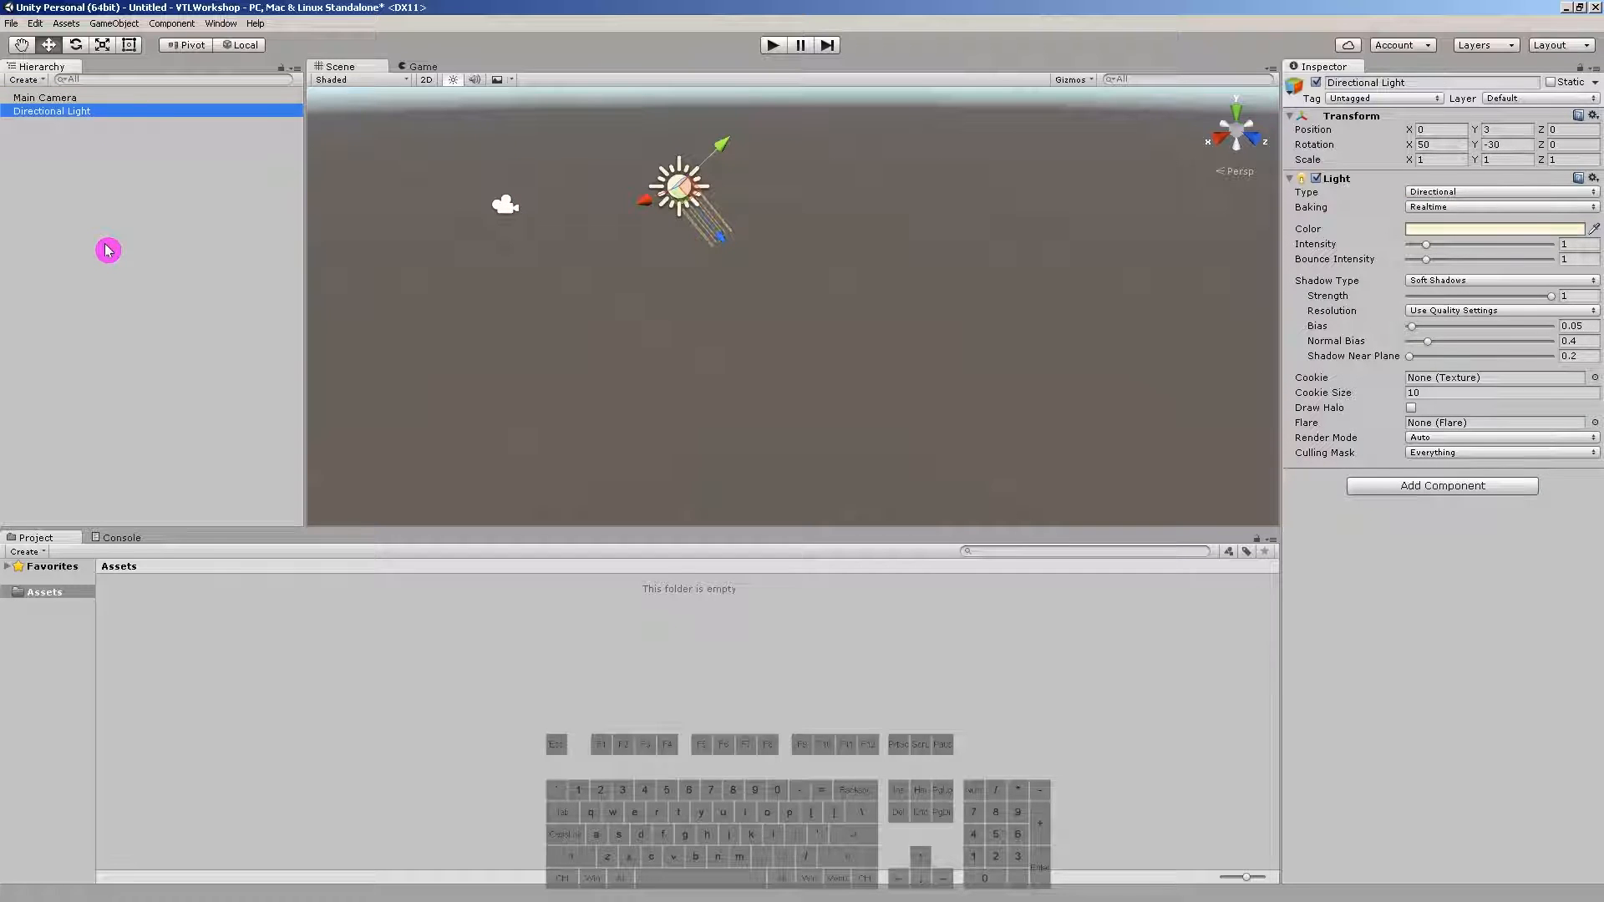
pyautogui.moveTo(175, 338)
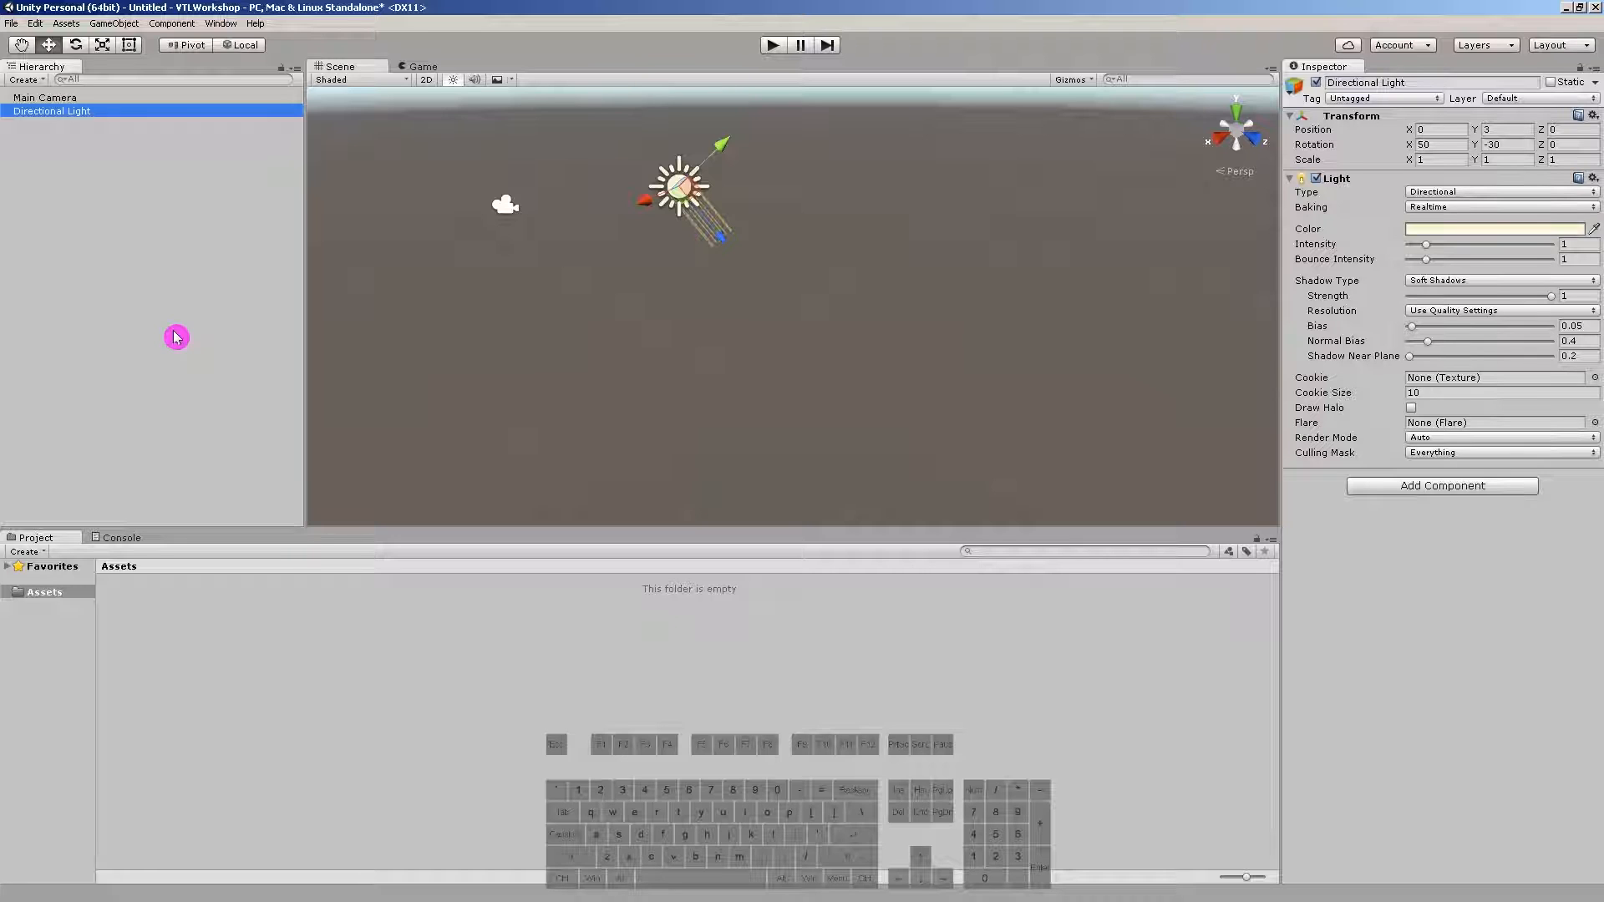
pyautogui.click(47, 96)
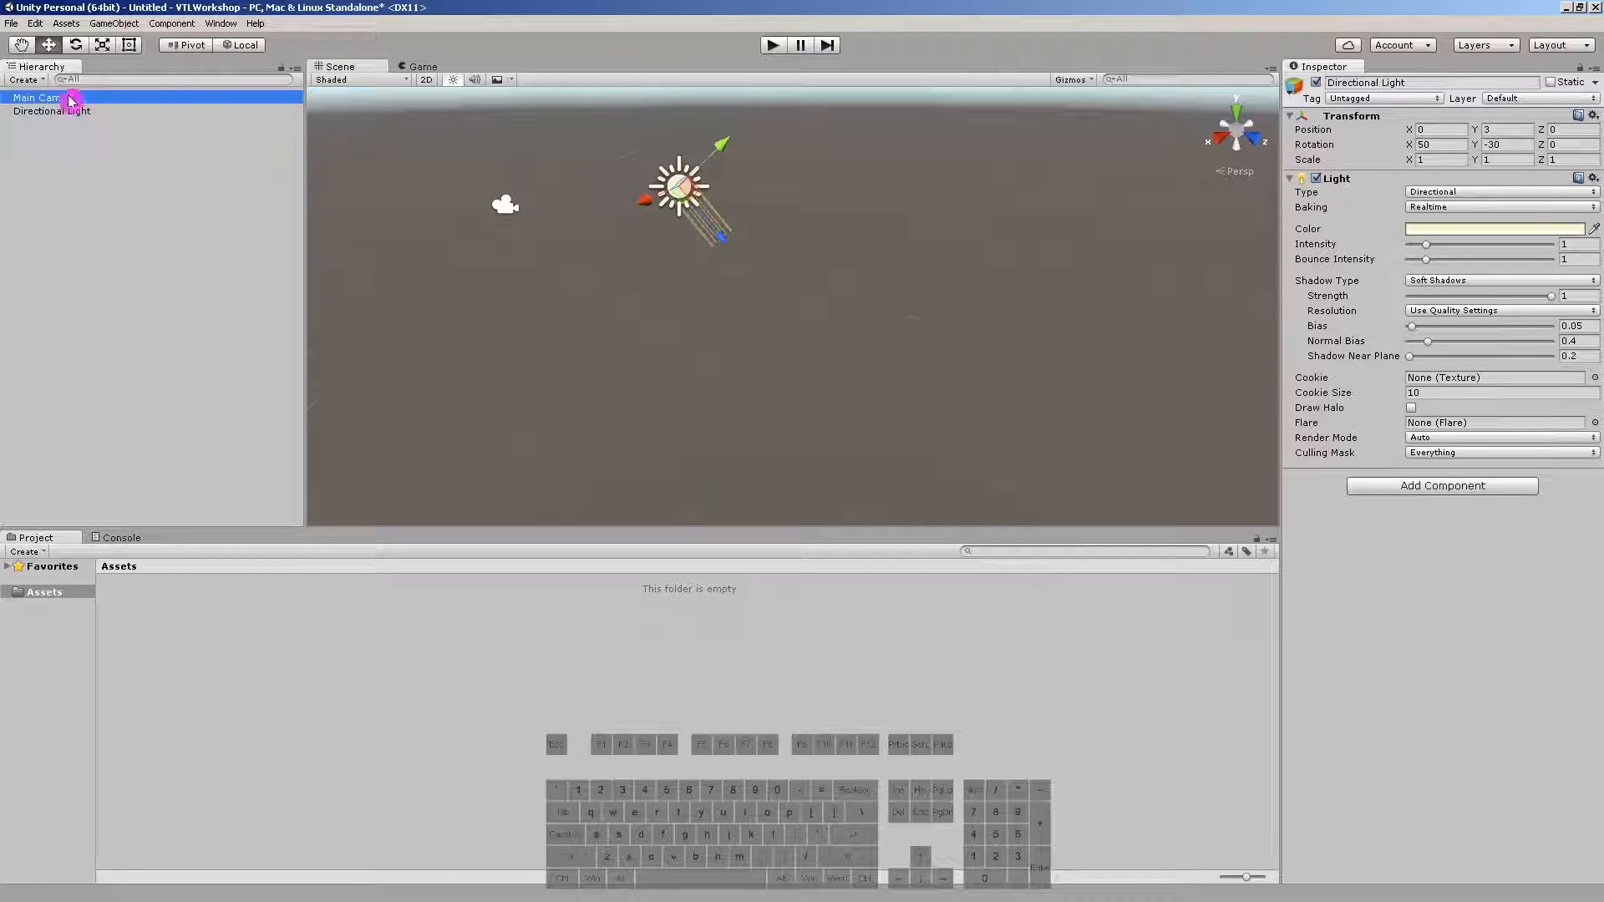
pyautogui.click(38, 97)
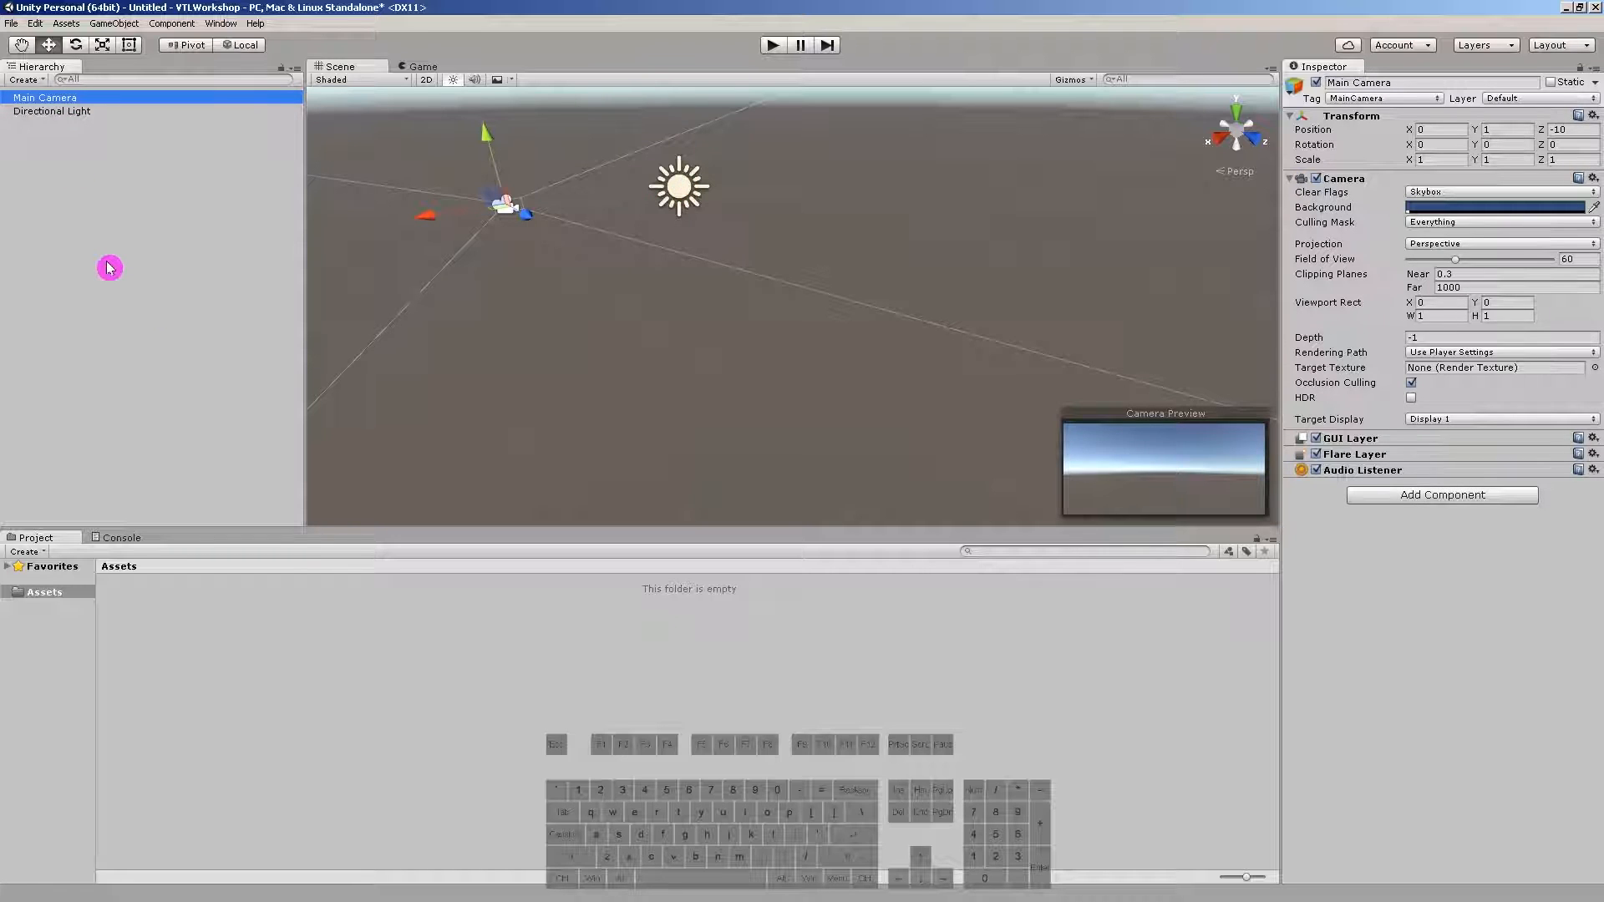
pyautogui.moveTo(1188, 312)
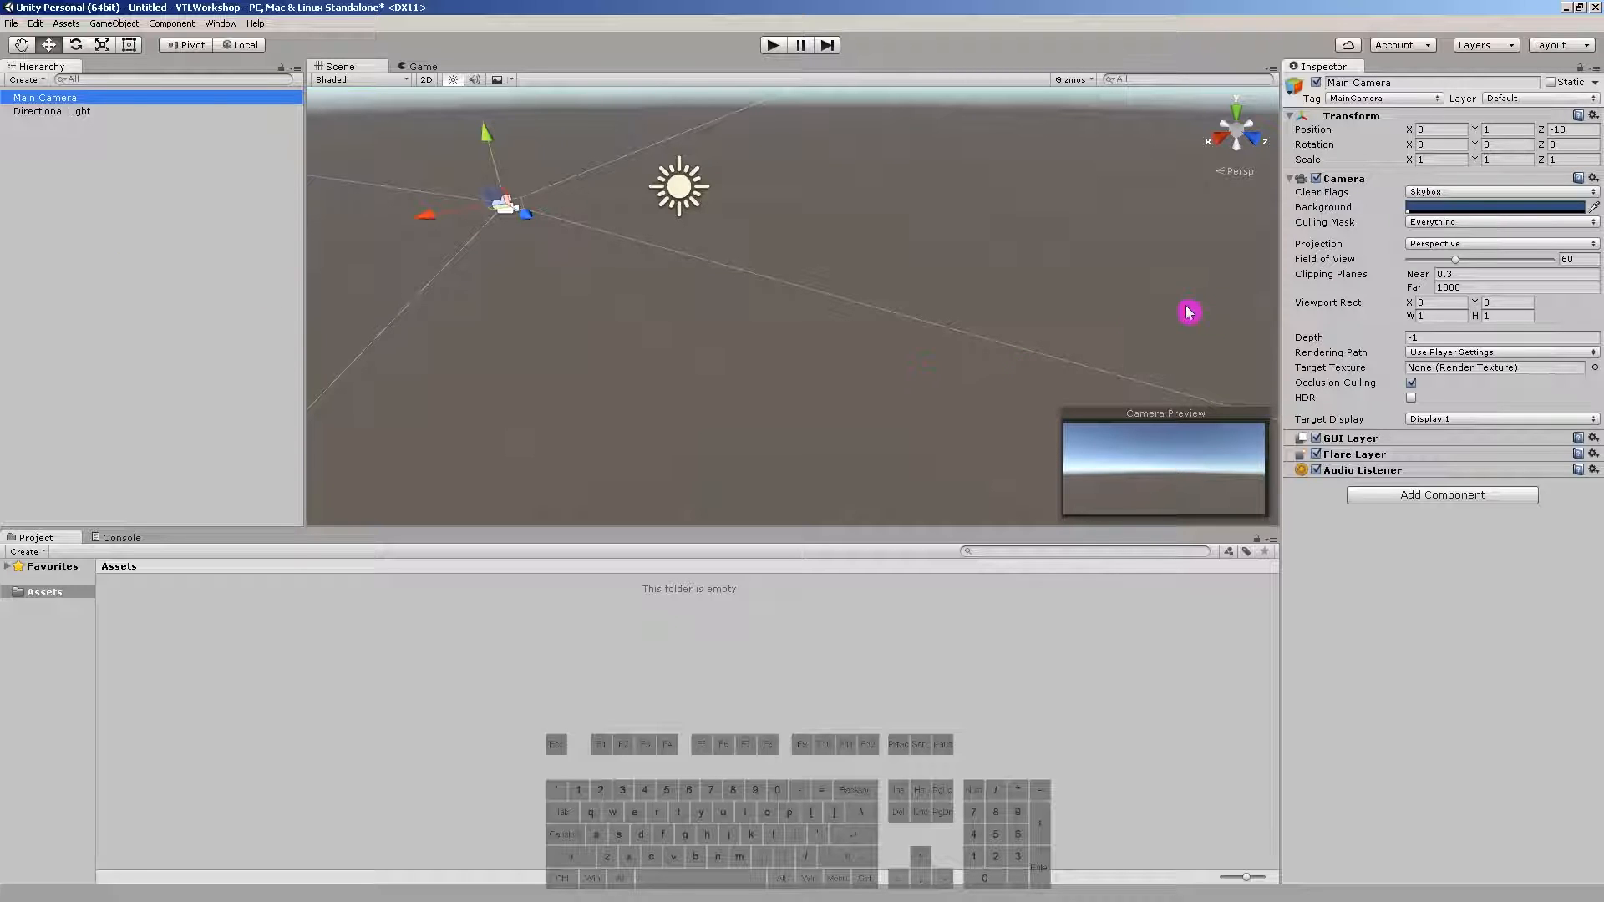
pyautogui.moveTo(1319, 511)
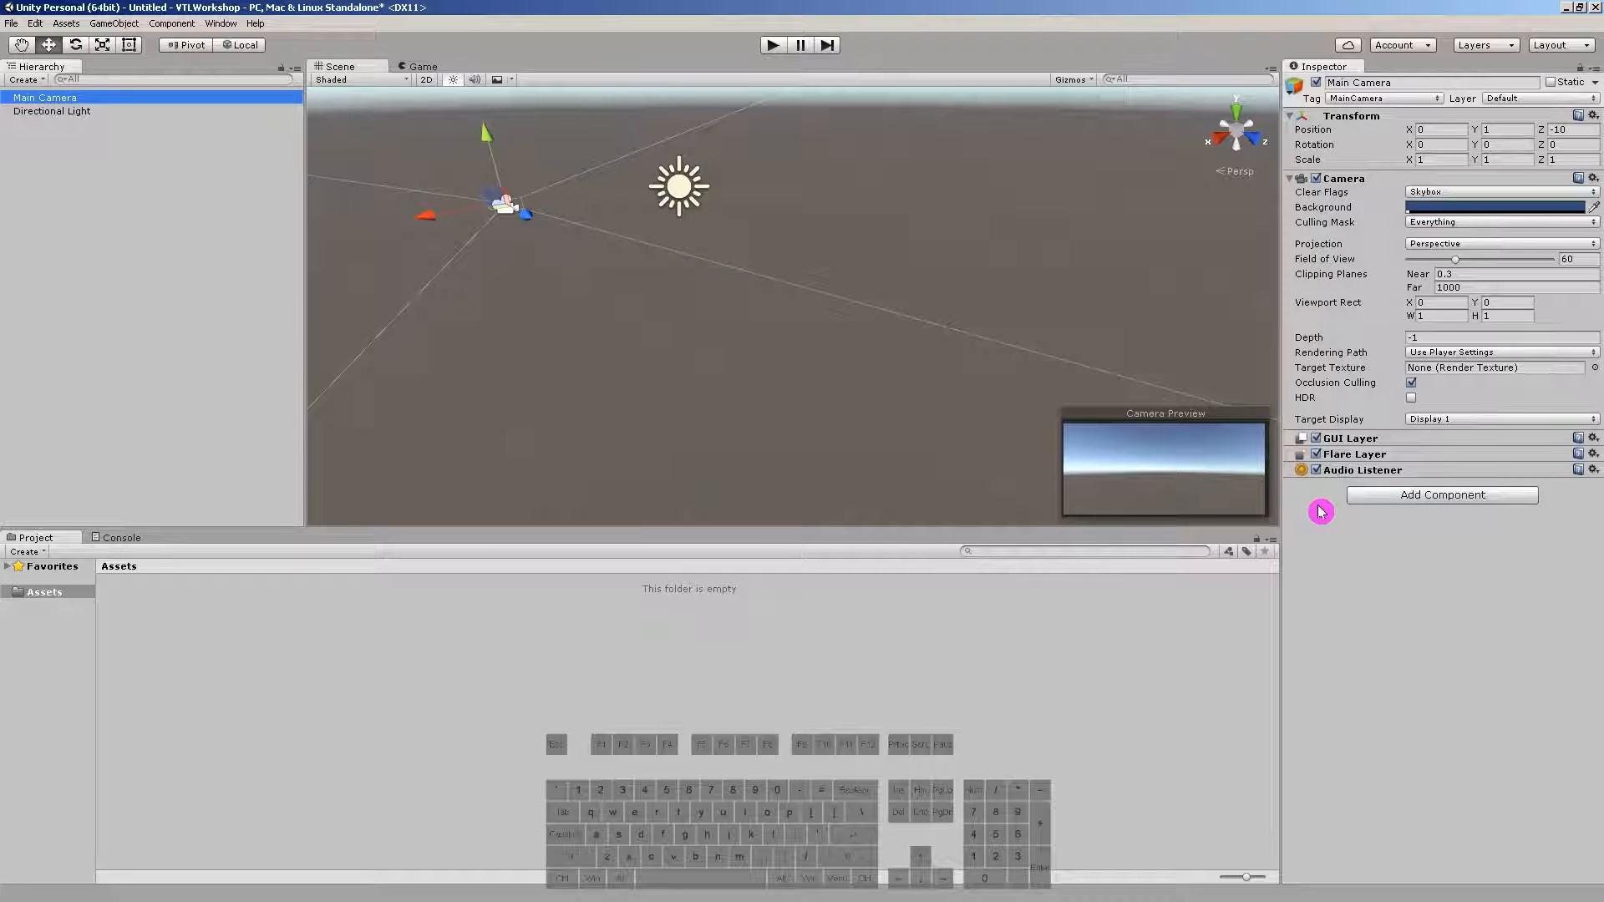
pyautogui.moveTo(723, 349)
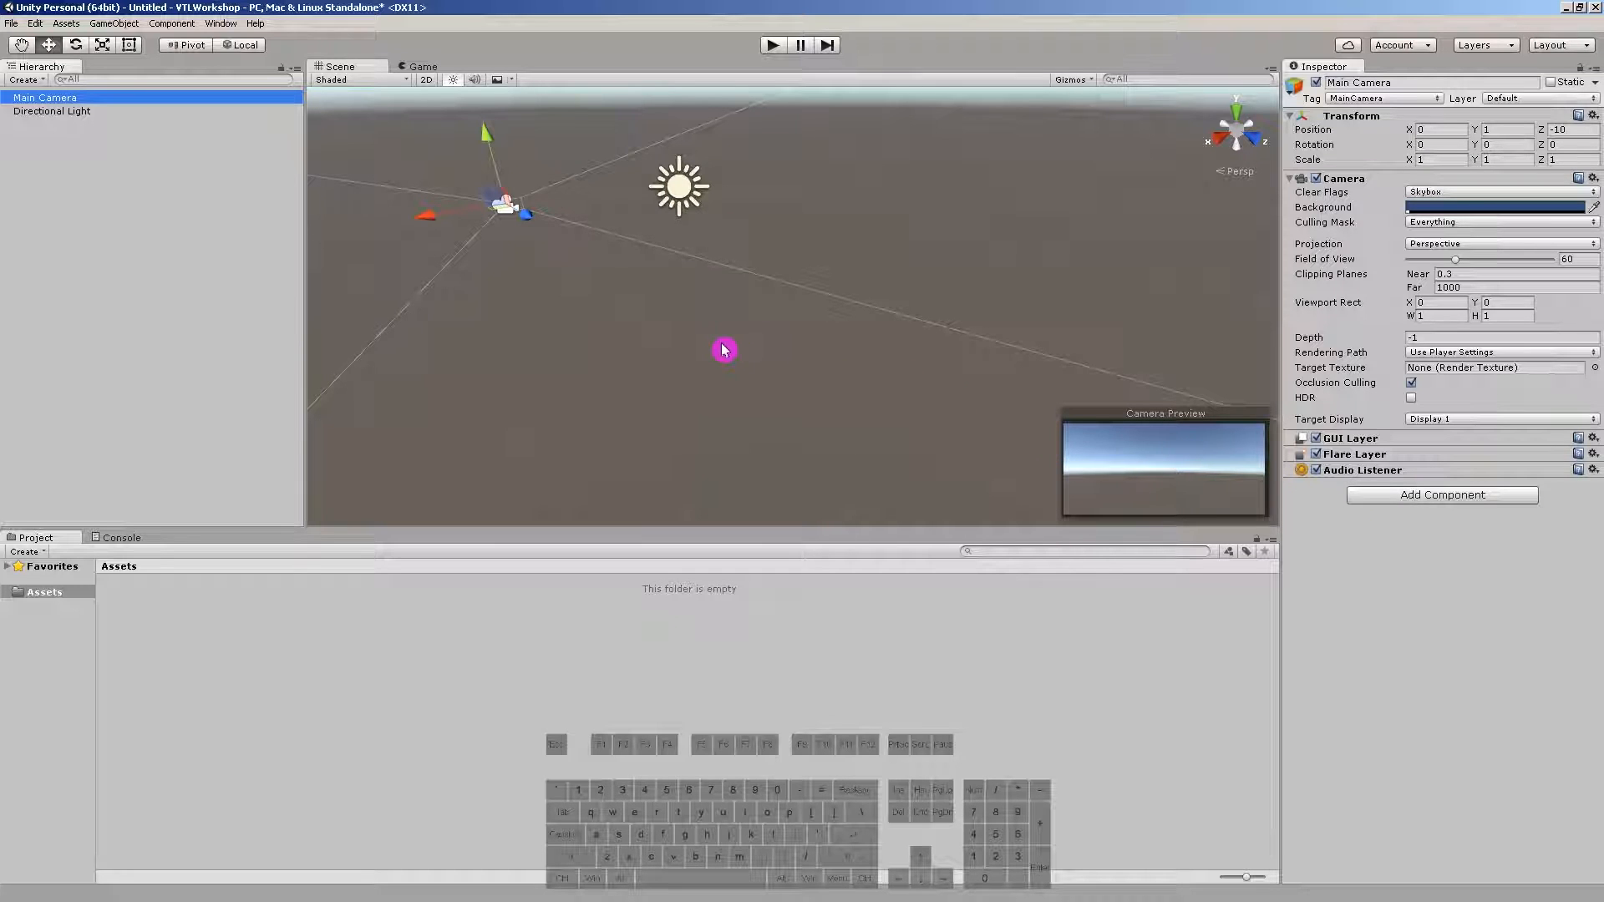
pyautogui.moveTo(703, 304)
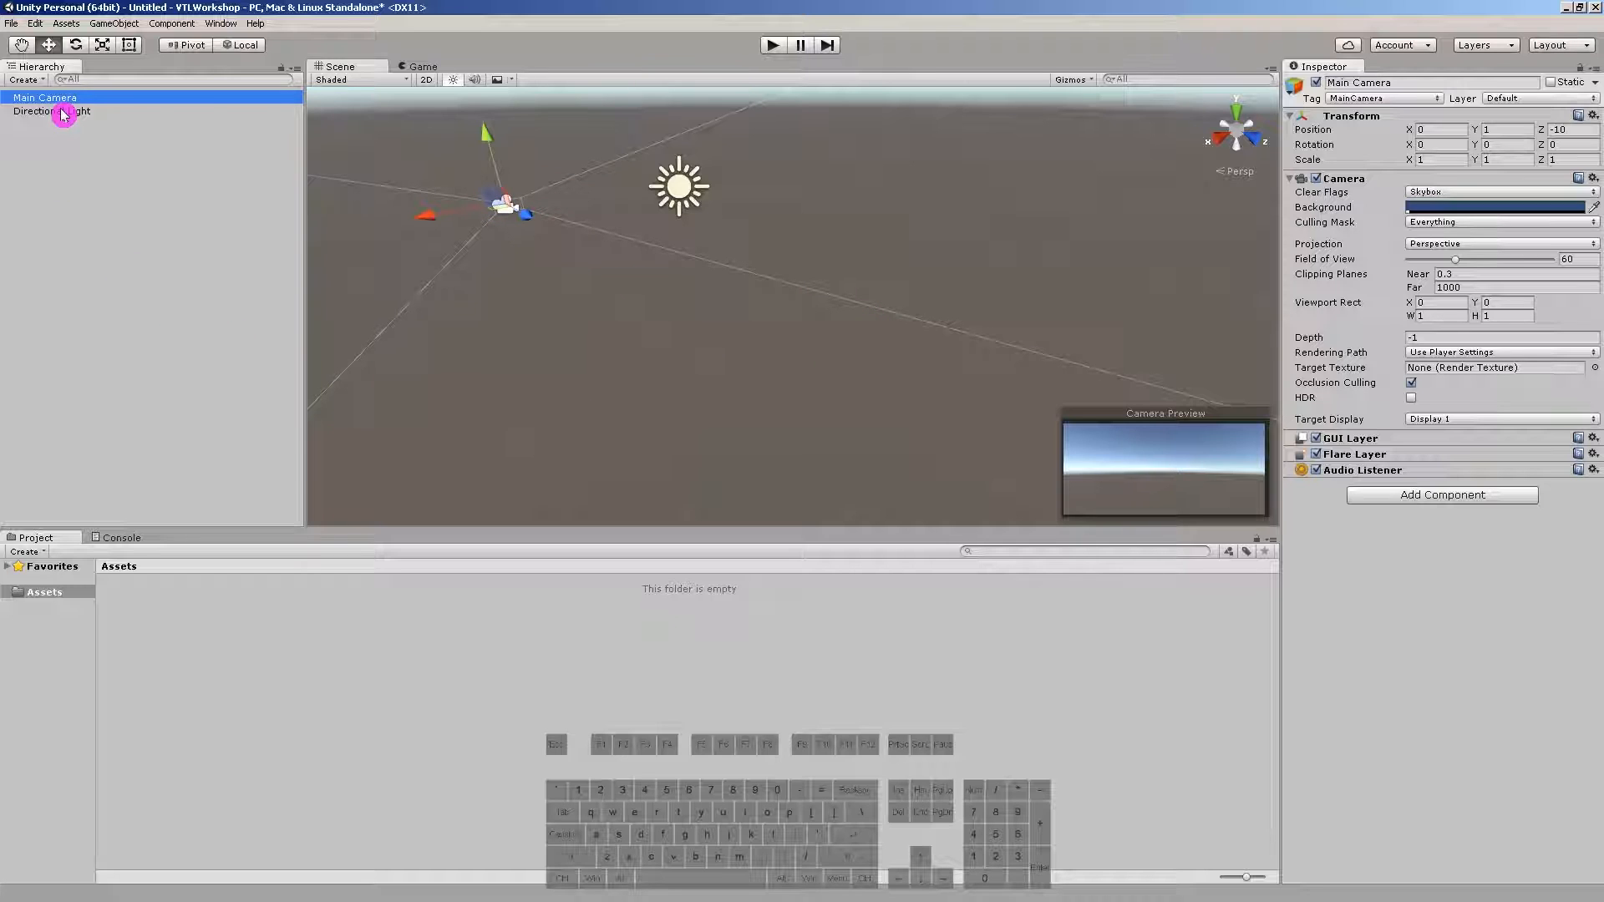
pyautogui.click(52, 110)
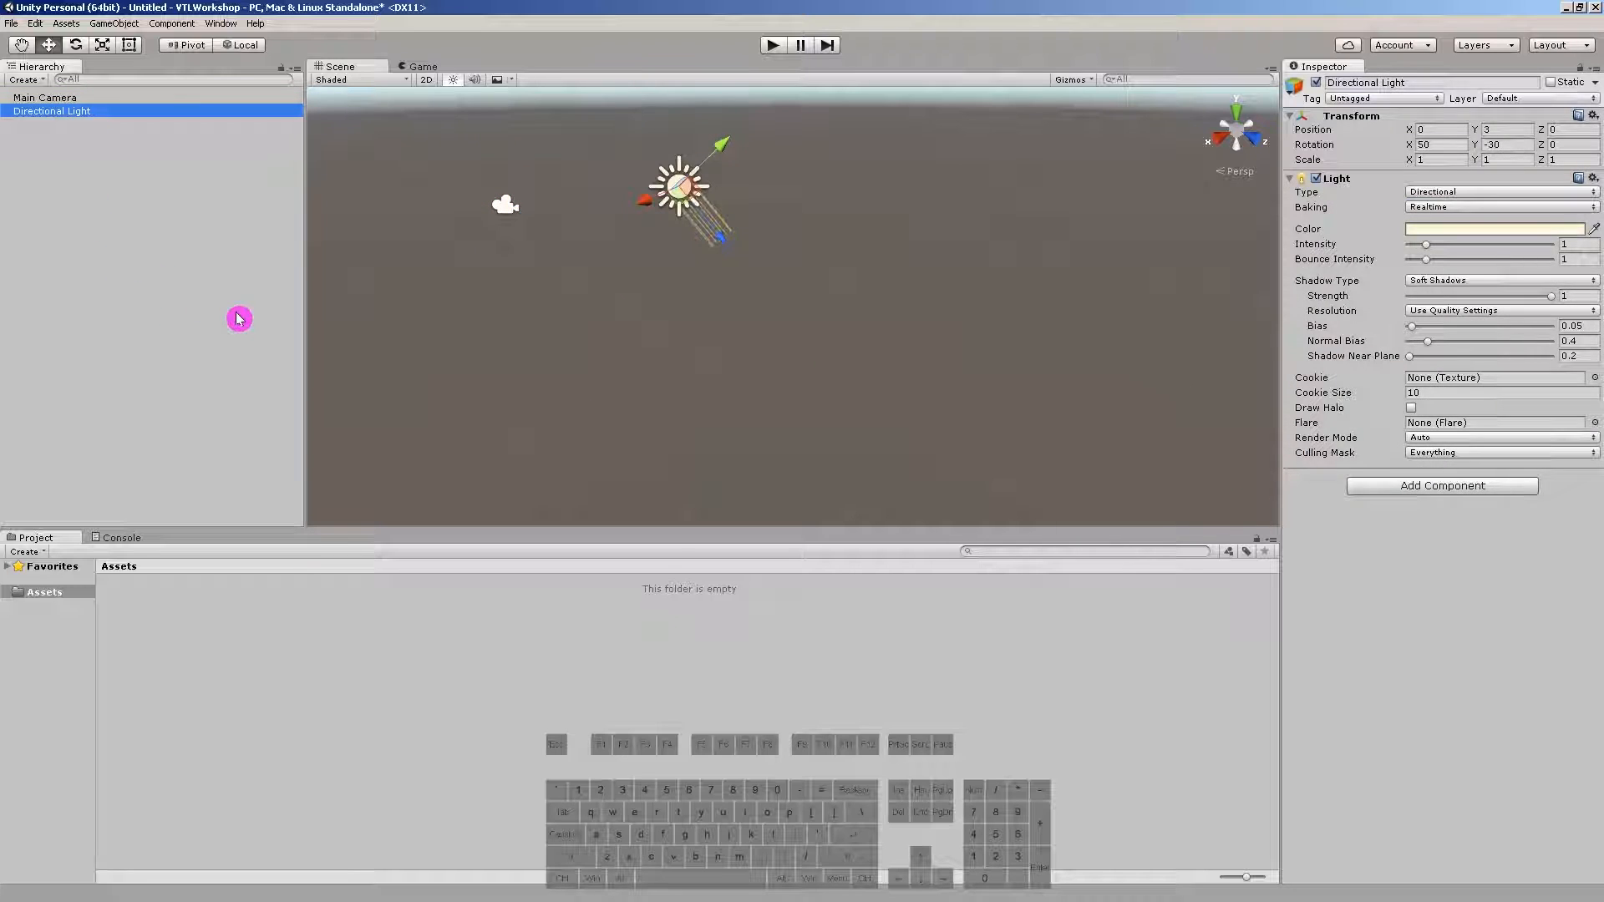
# Step: Review the Light Type options keeping Directional, then bring up the Hierarchy's 3D Object creation menu
pyautogui.click(1499, 192)
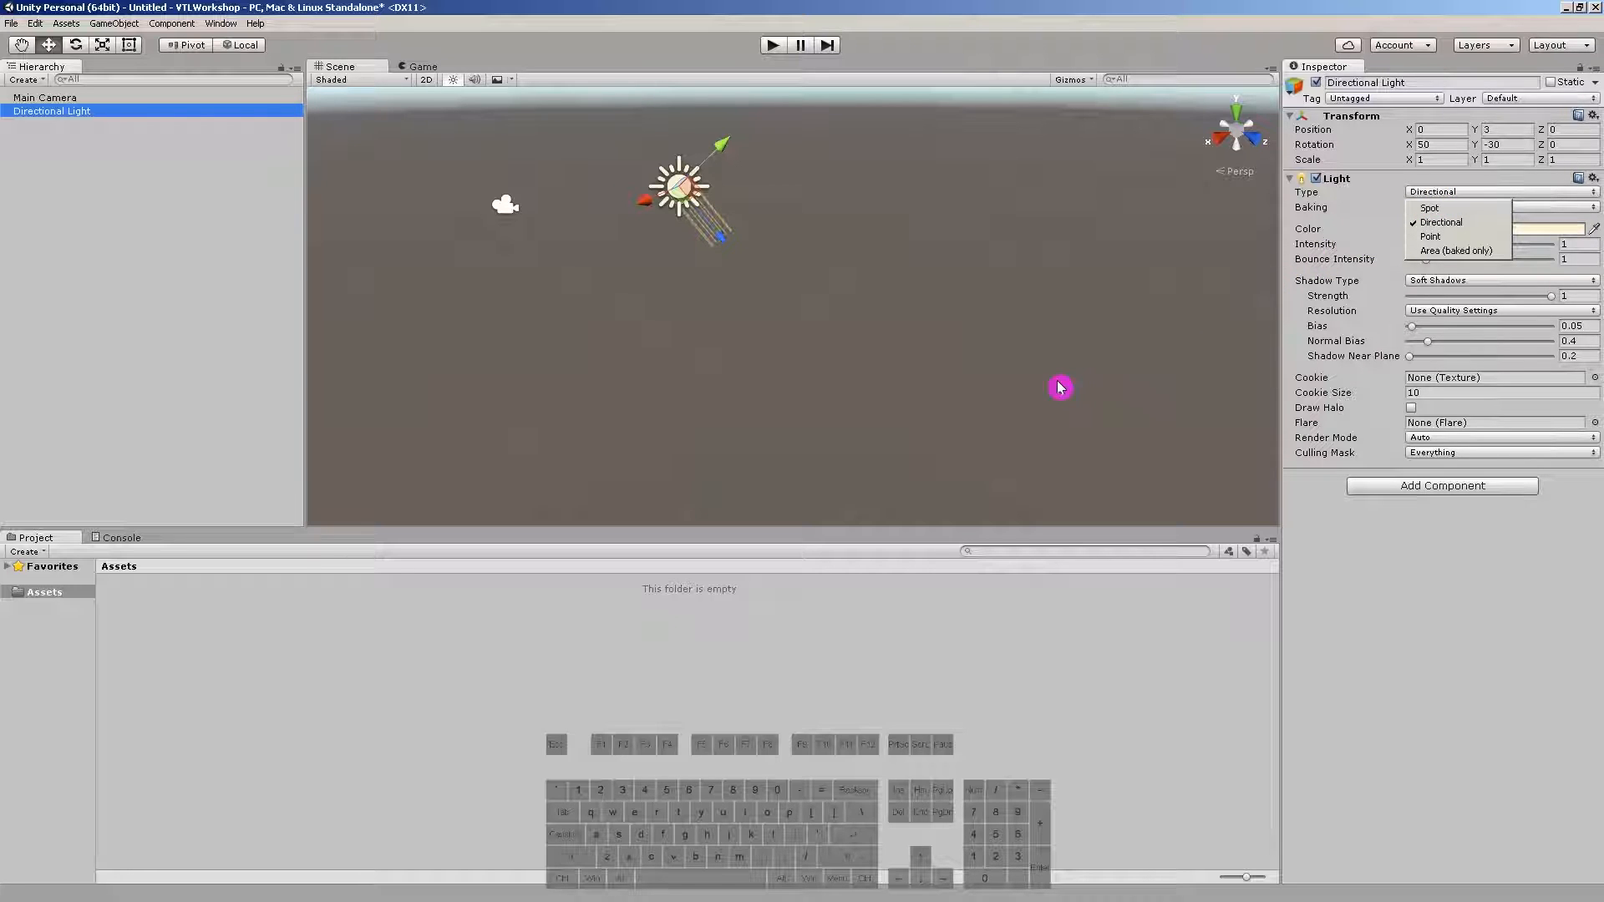
pyautogui.moveTo(1046, 399)
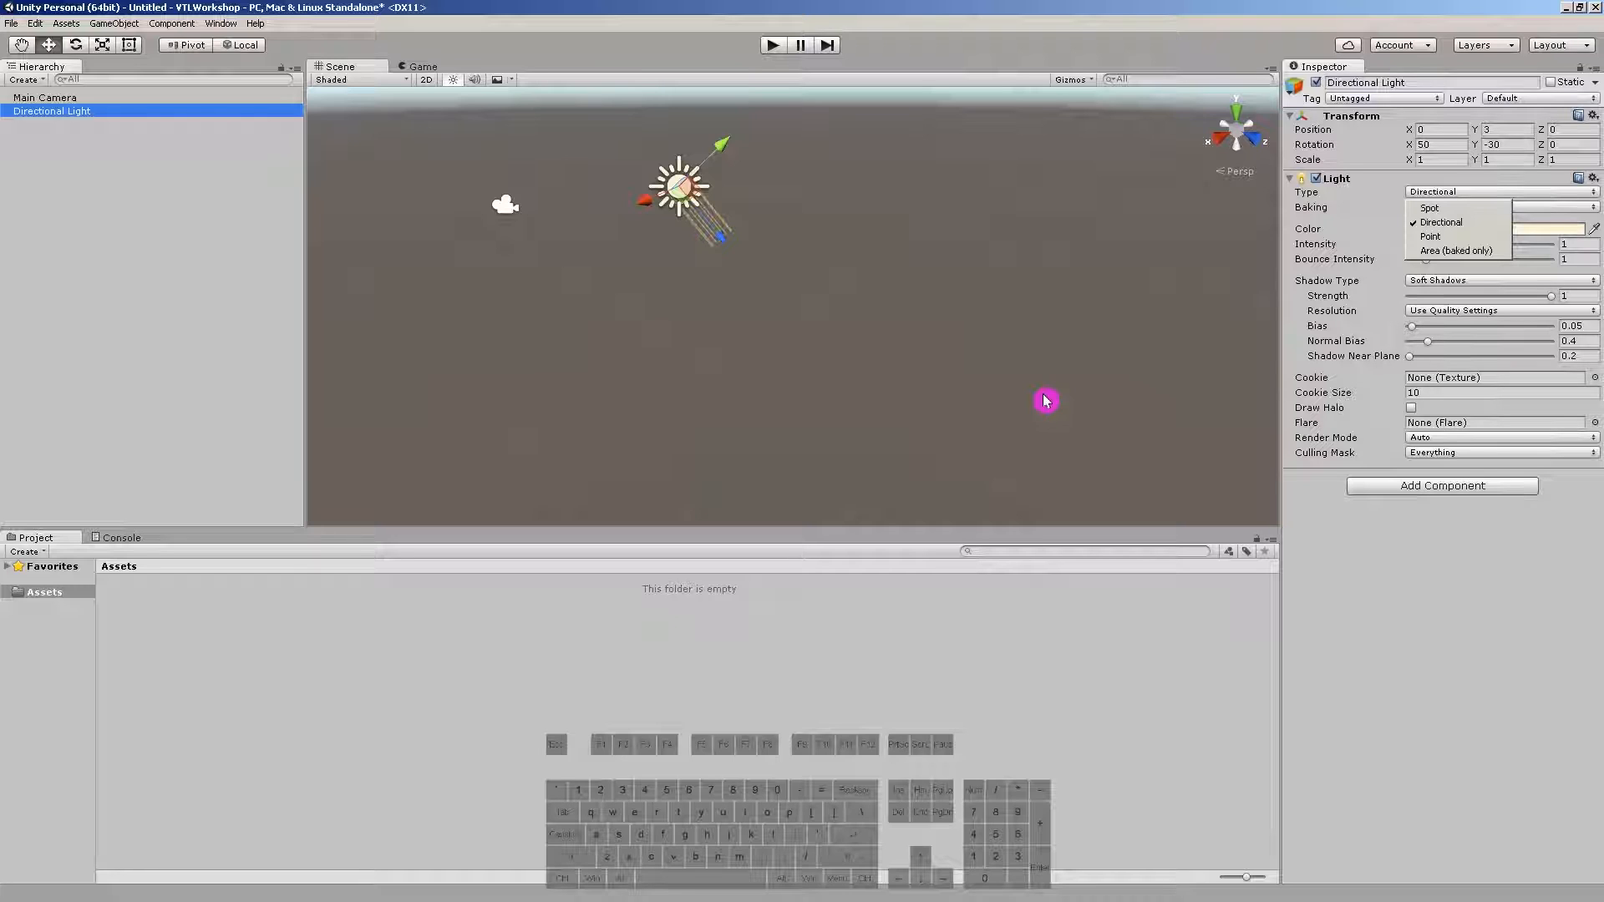
pyautogui.moveTo(1043, 403)
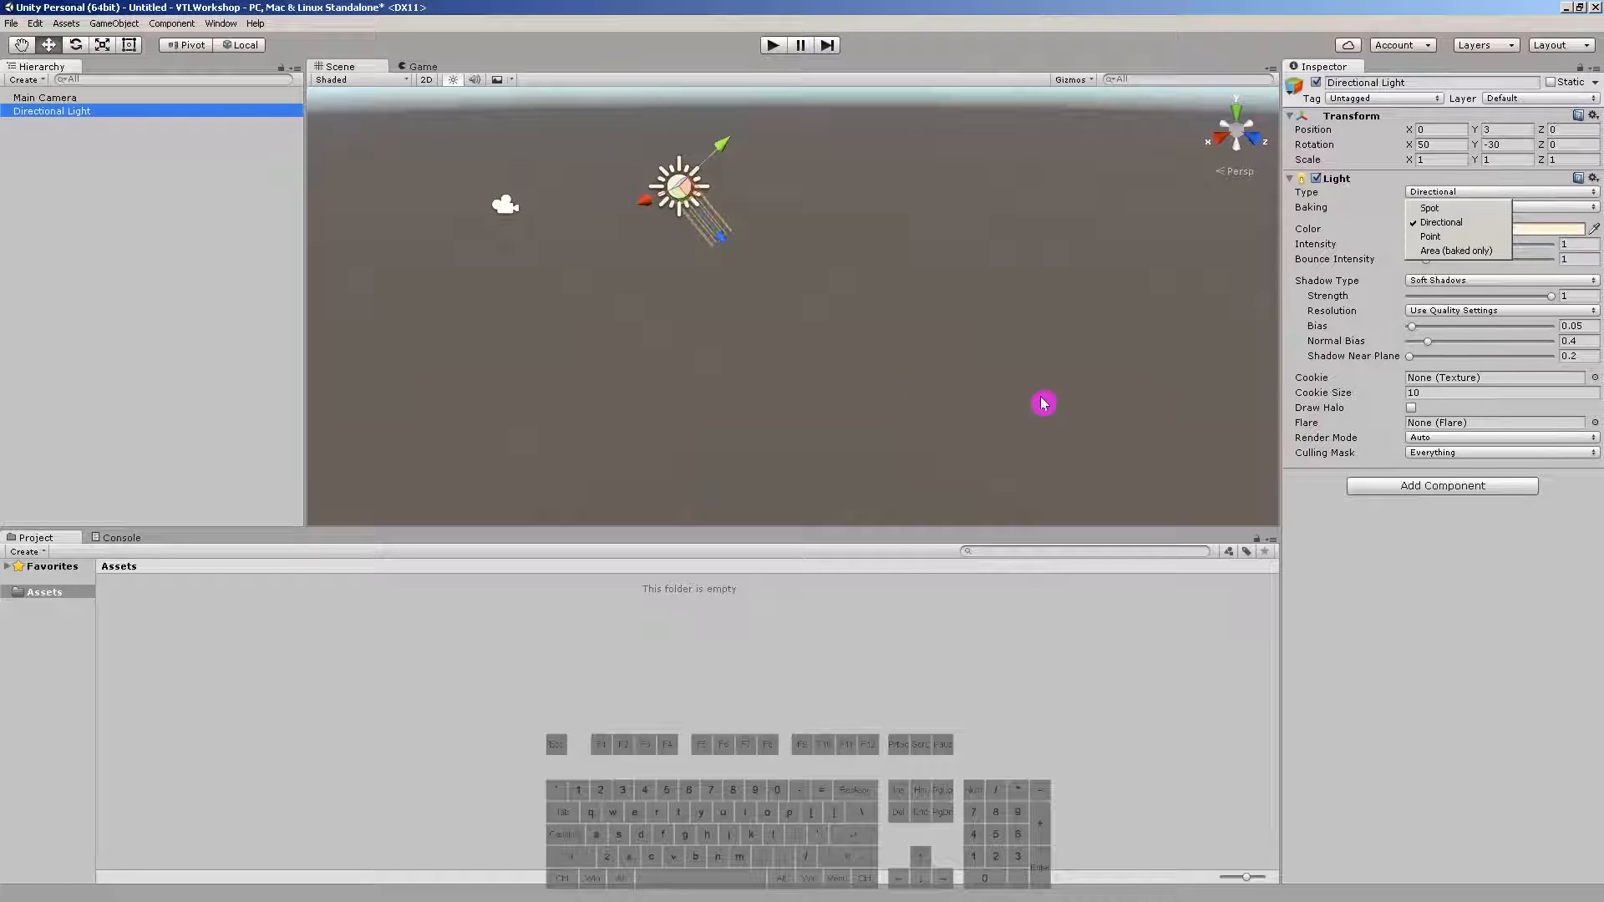
pyautogui.moveTo(707, 277)
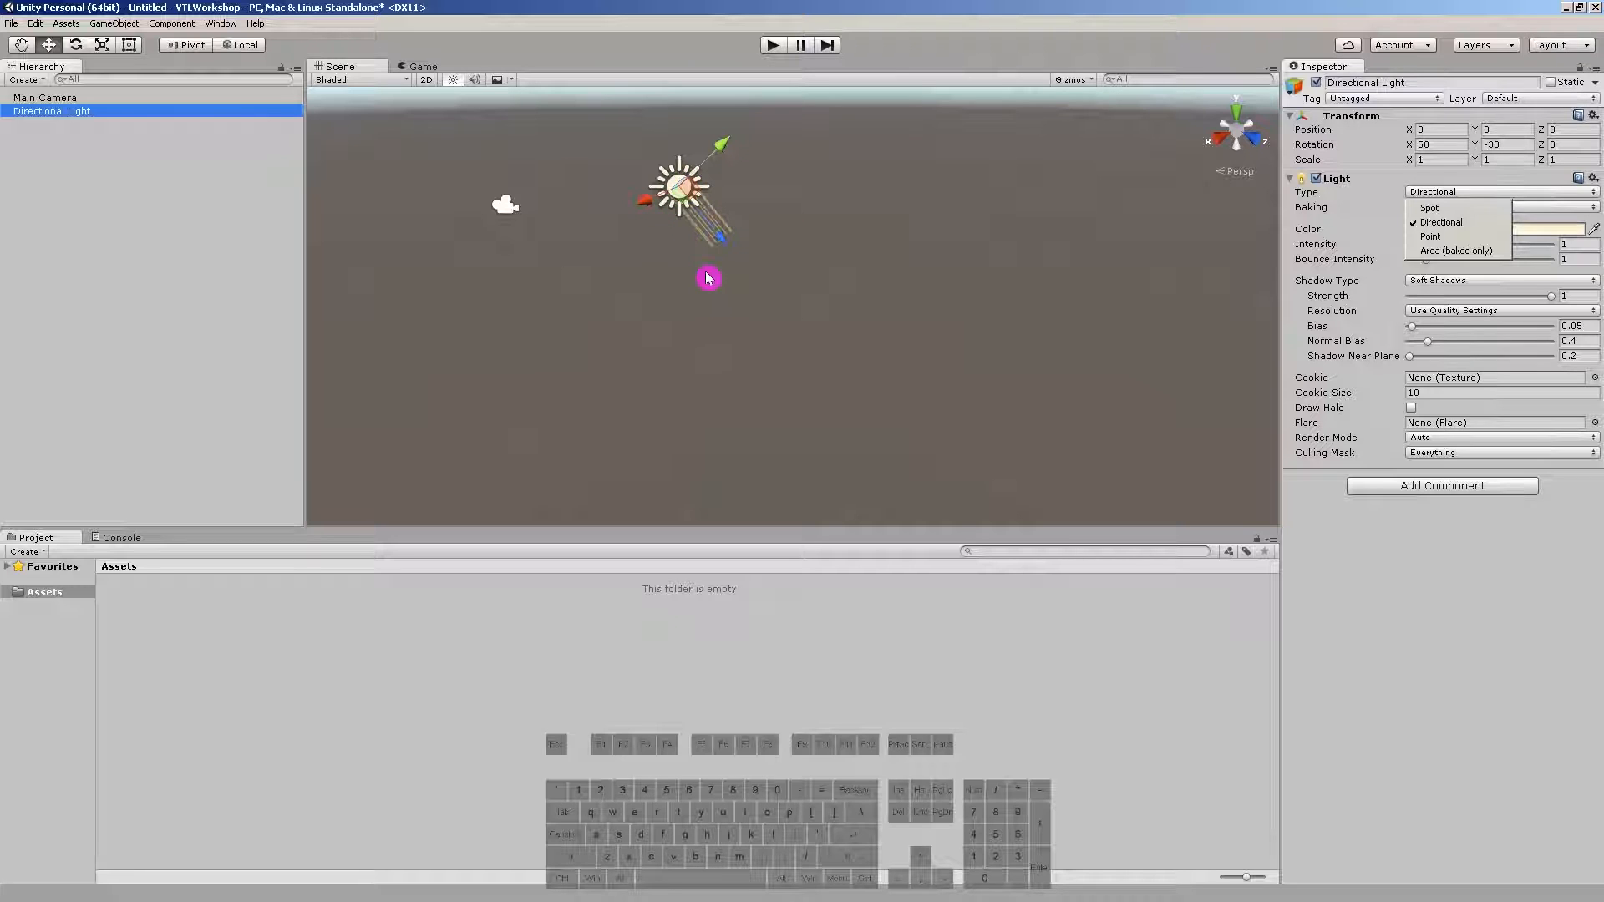
pyautogui.moveTo(706, 284)
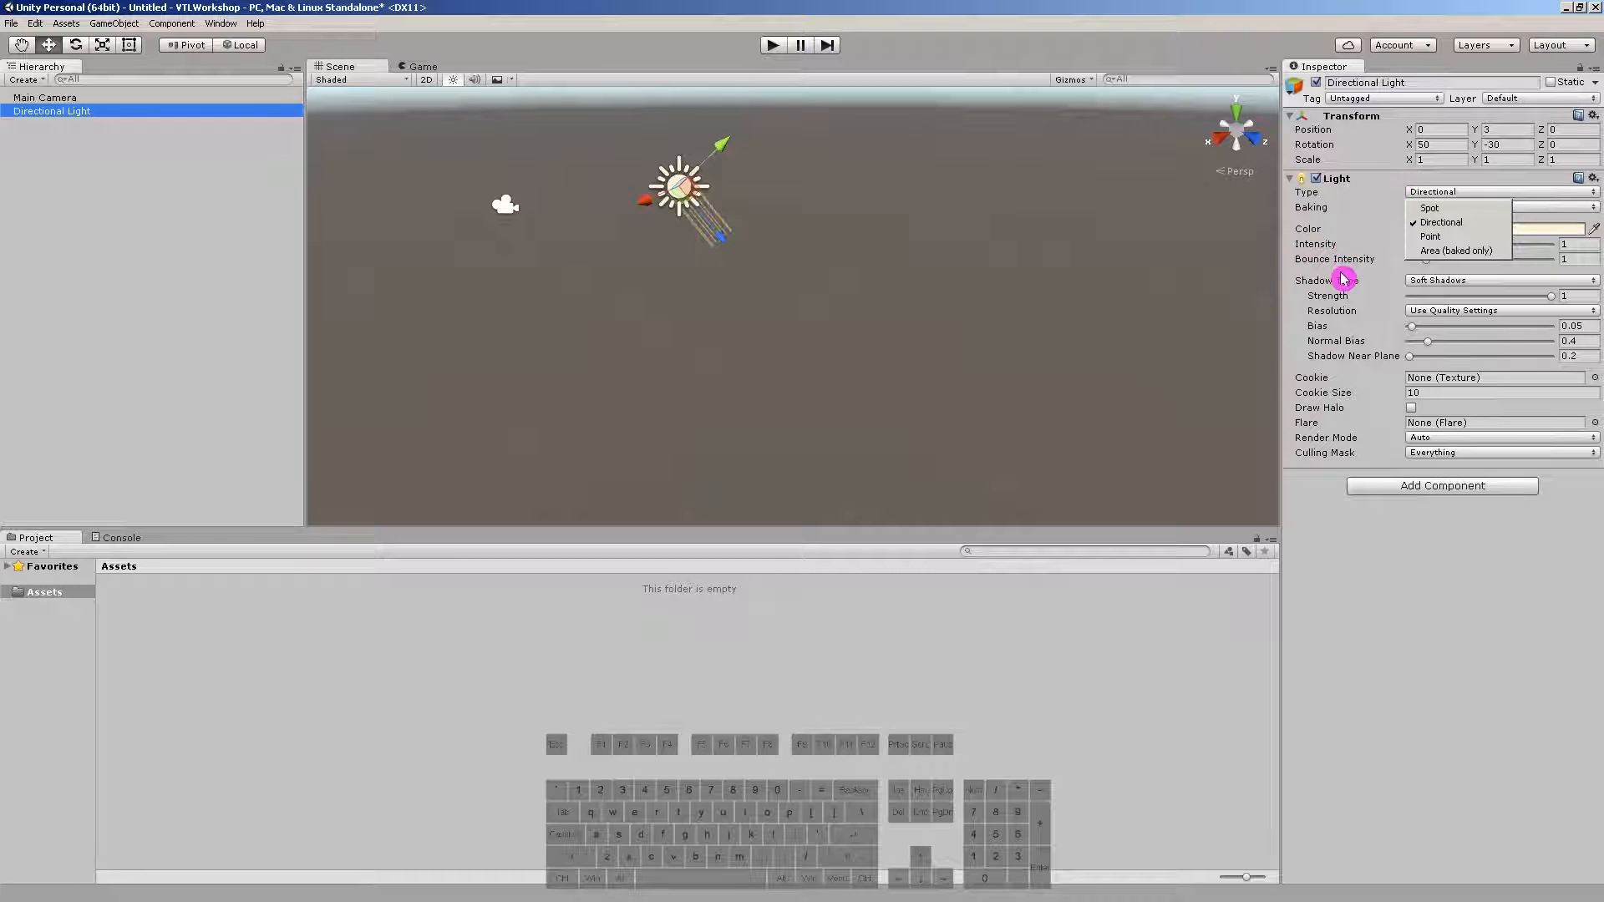
pyautogui.click(1440, 222)
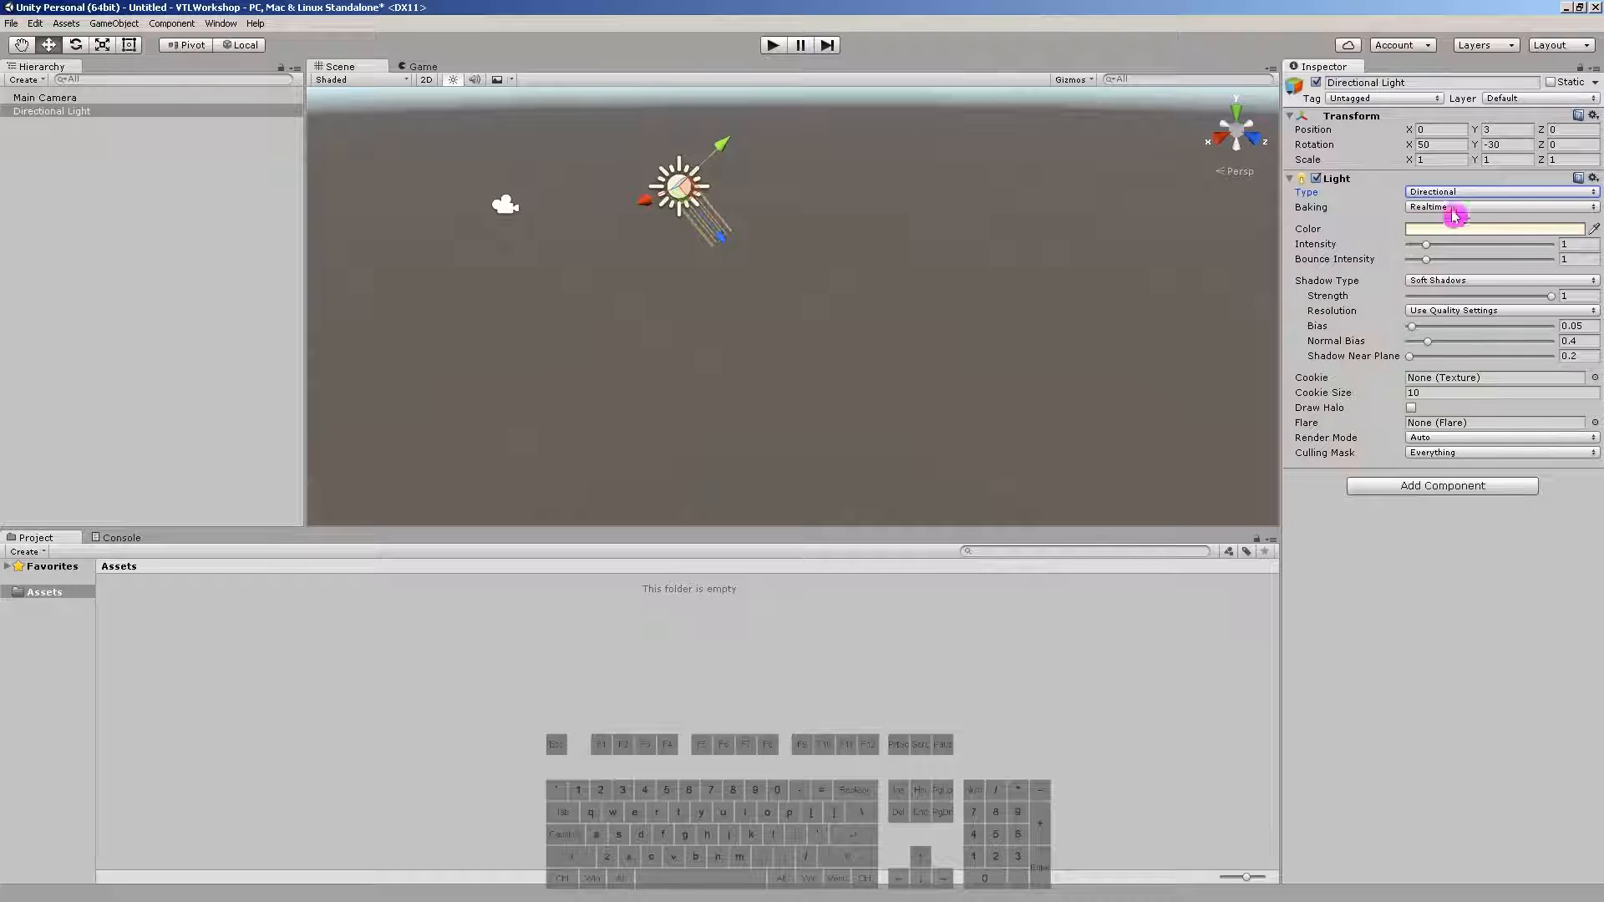
pyautogui.moveTo(1584, 179)
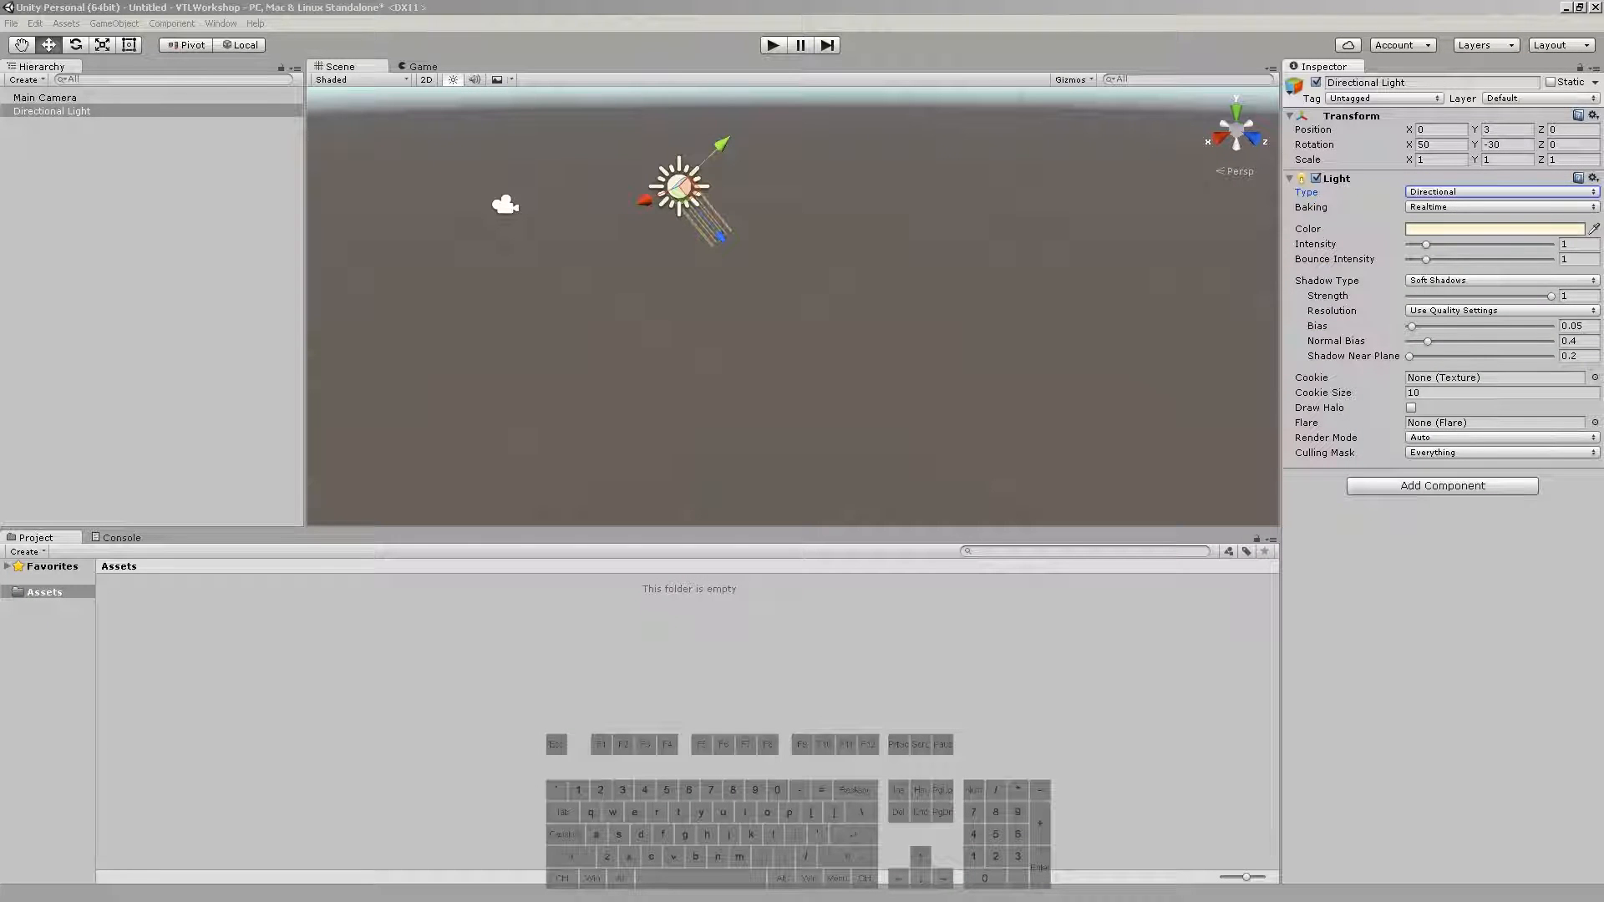
pyautogui.rightClick(52, 110)
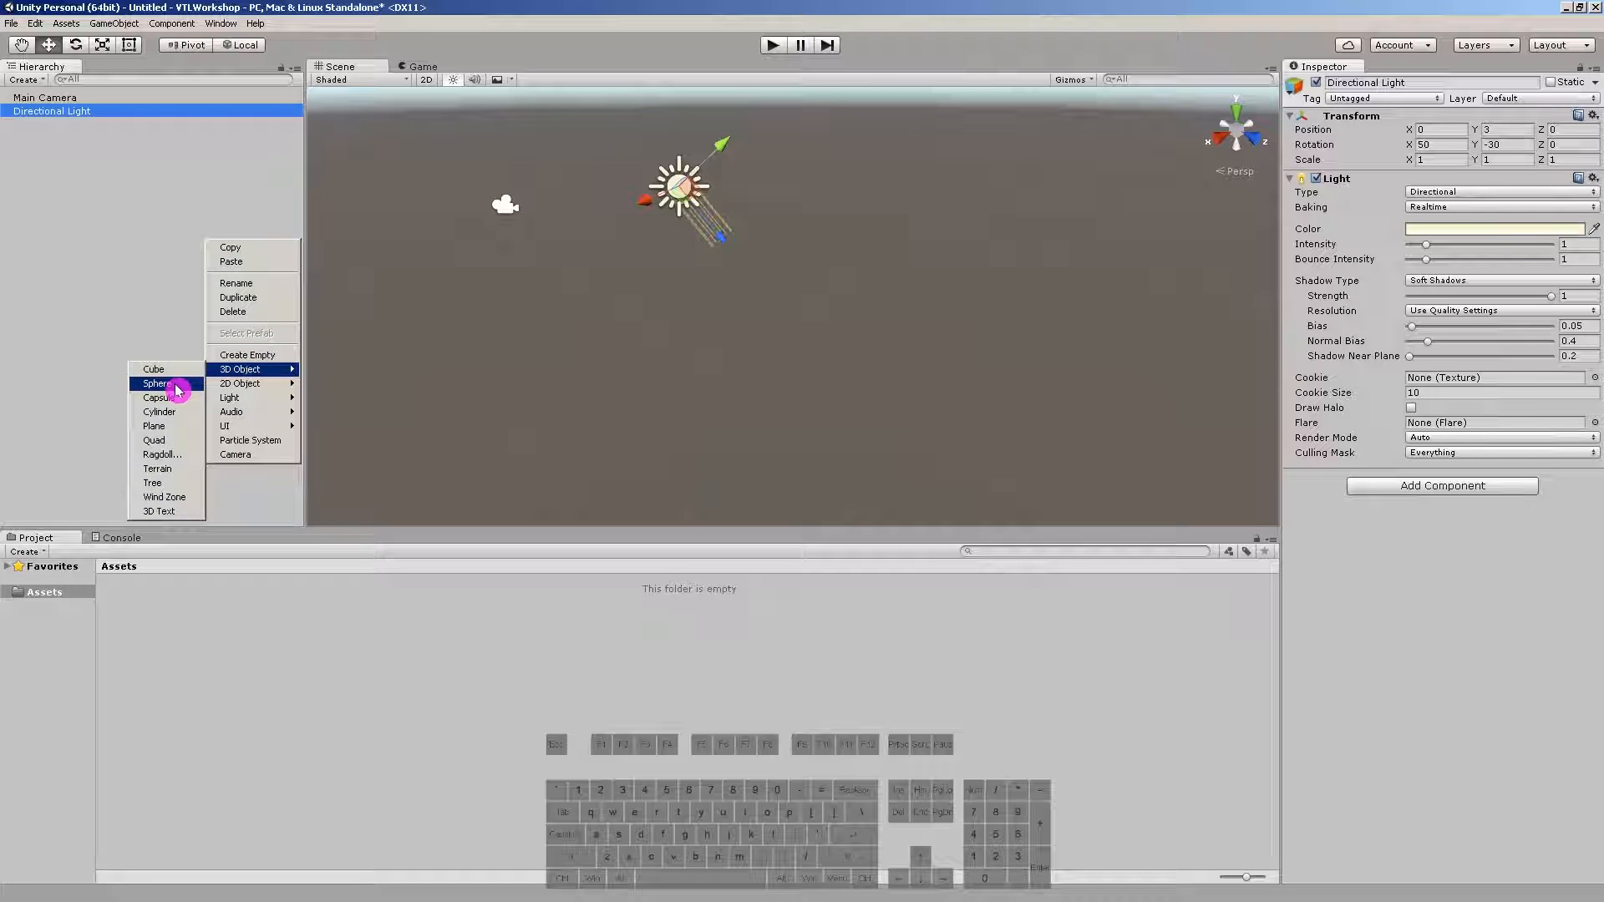
pyautogui.moveTo(153, 426)
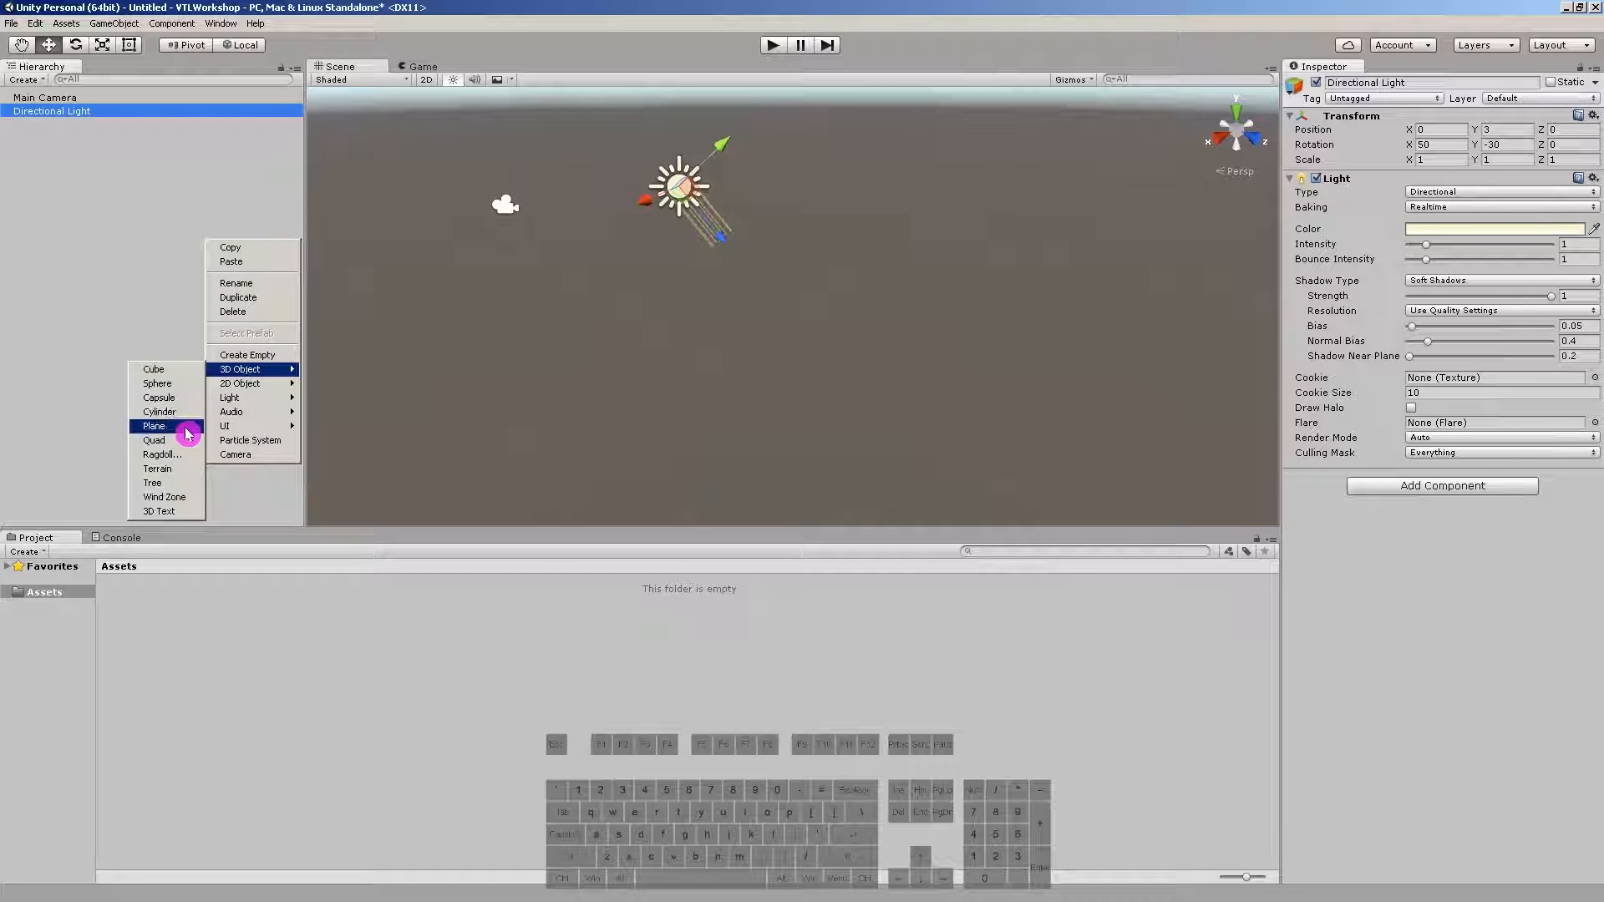